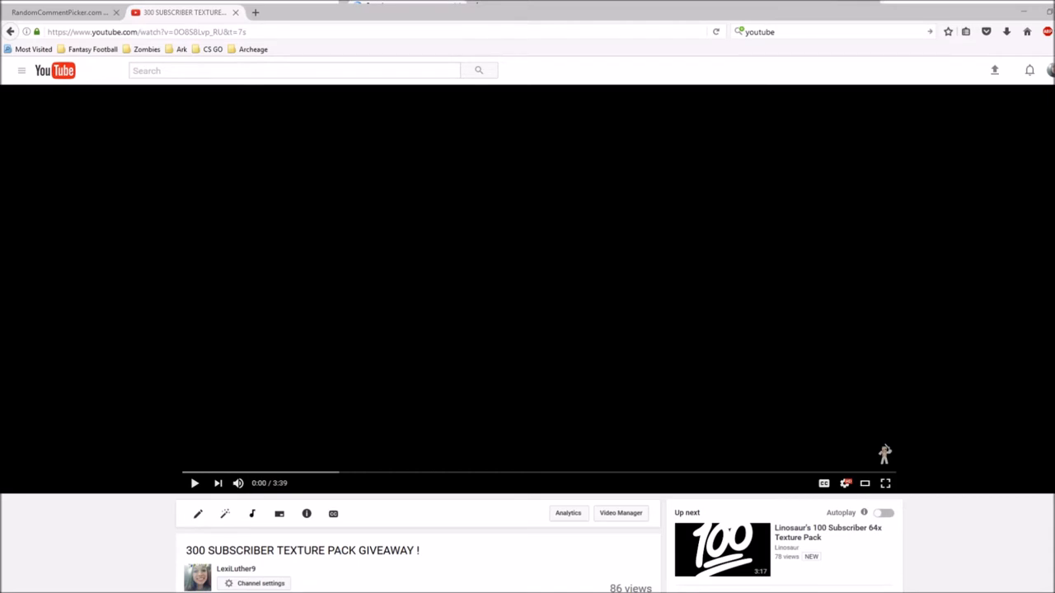
# Scroll through the giveaway video's comment entries and back to the top of the comments
pyautogui.scroll(-3)
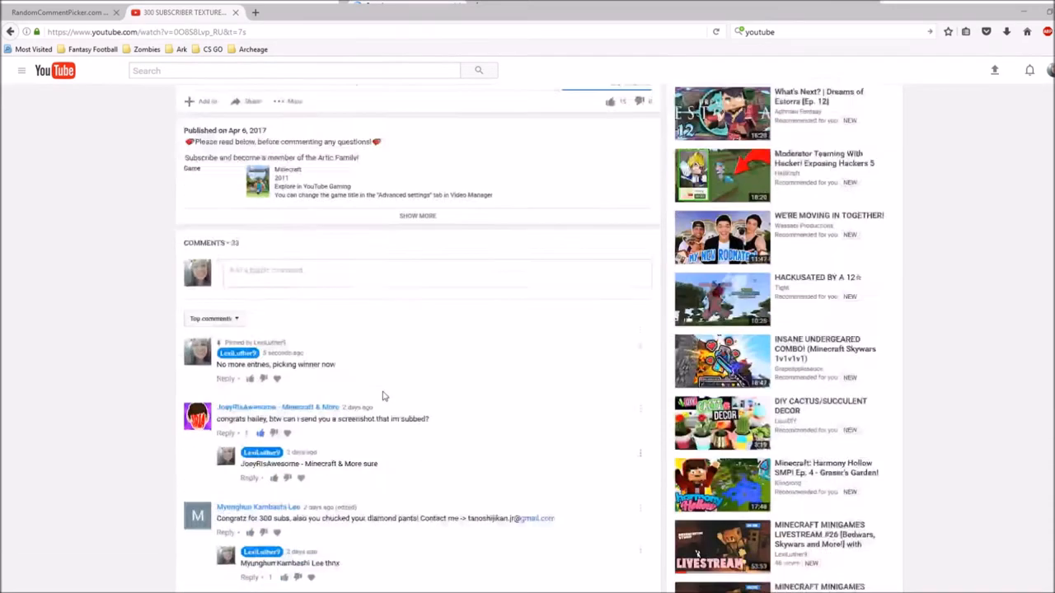
pyautogui.scroll(-3)
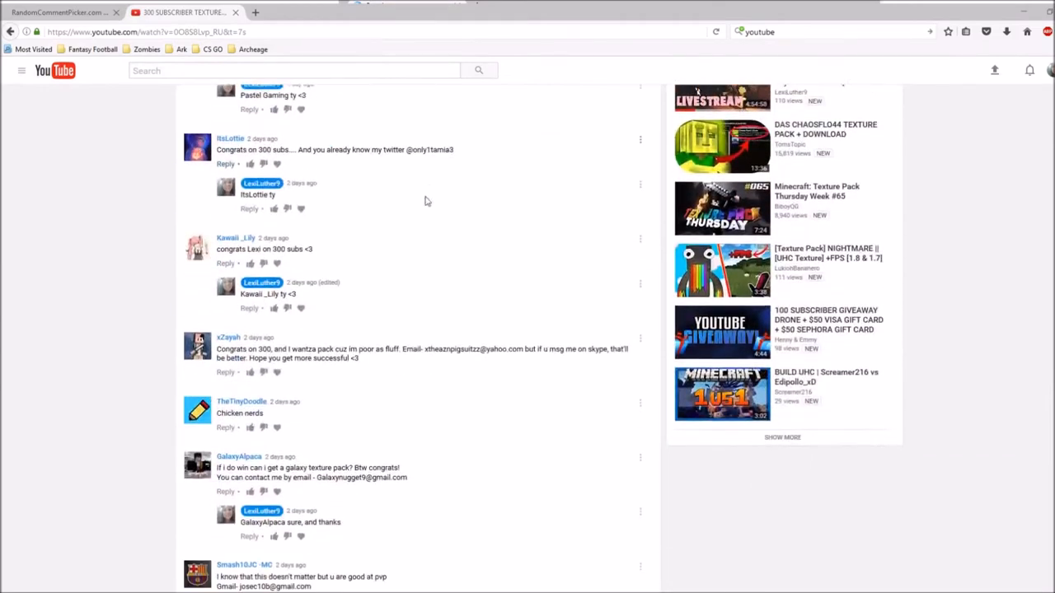
pyautogui.scroll(-3)
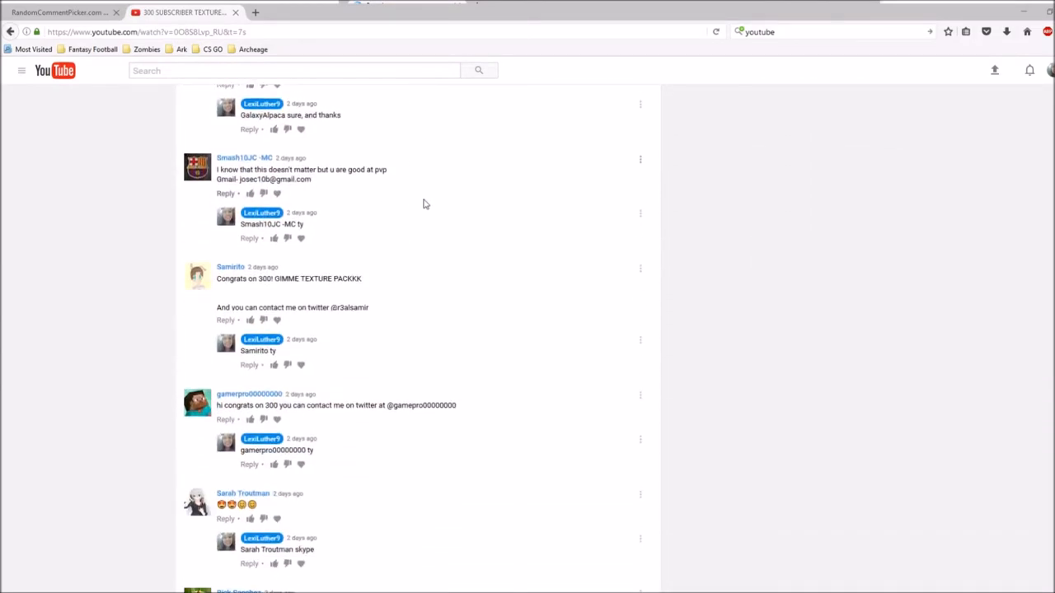
pyautogui.scroll(3)
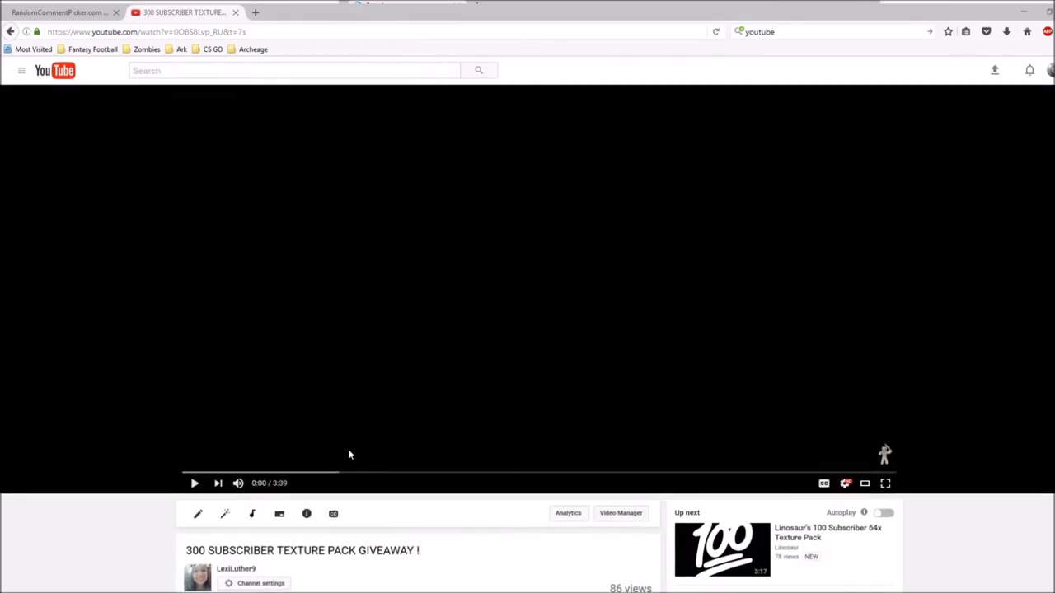
pyautogui.scroll(-3)
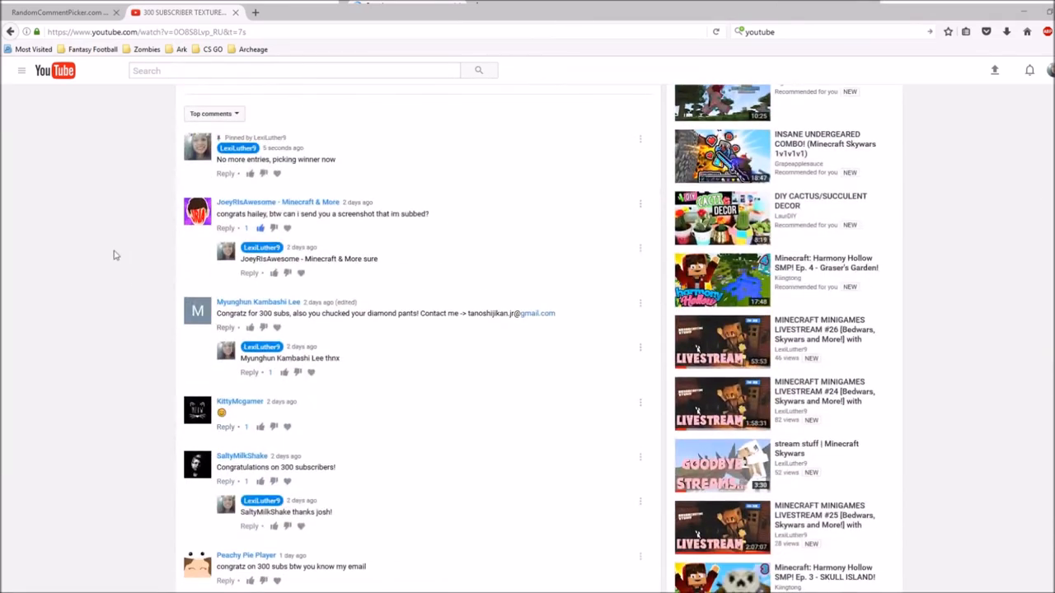
# Switch to the picker page showing LexiLuther9's video with 33 comments loaded
pyautogui.click(62, 11)
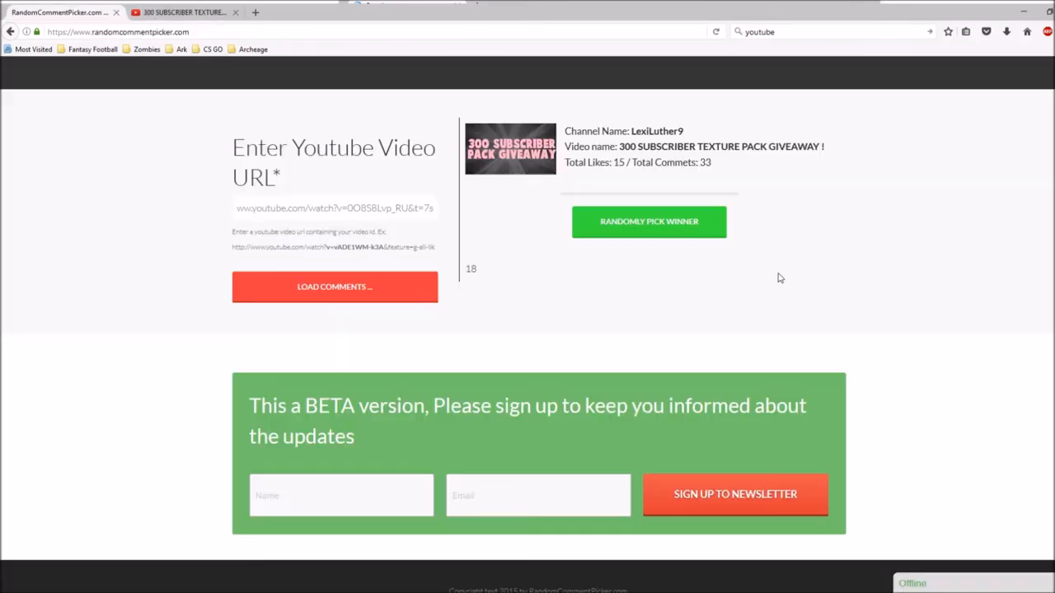
pyautogui.moveTo(724, 179)
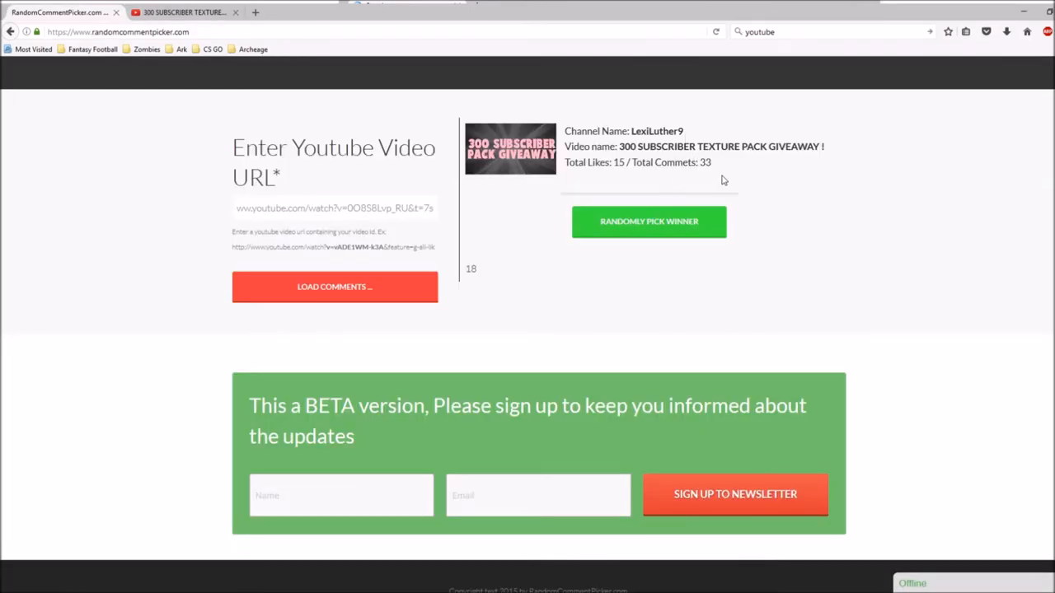
pyautogui.moveTo(585, 162)
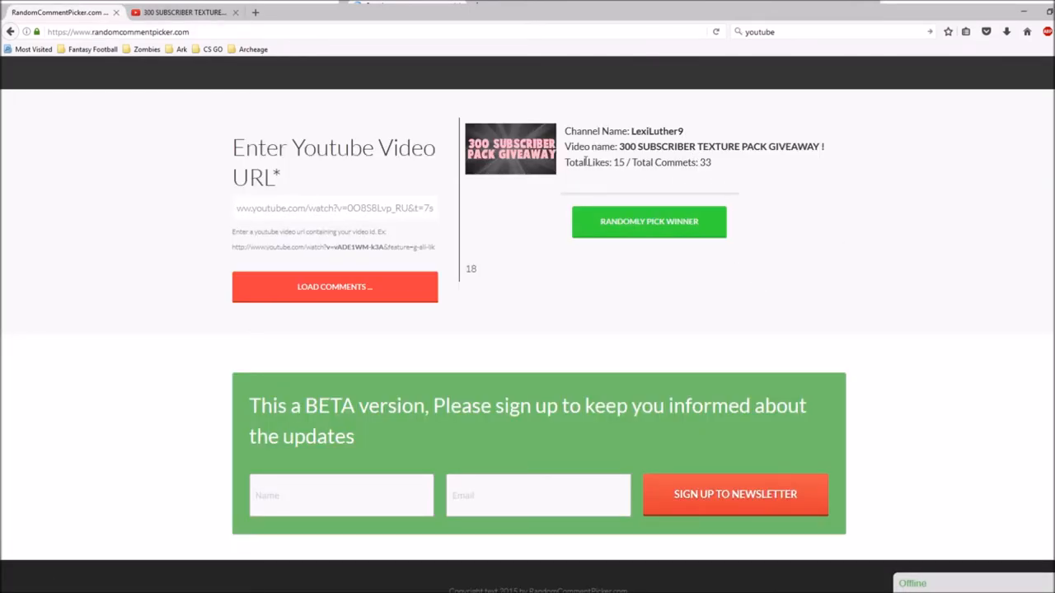
pyautogui.moveTo(791, 262)
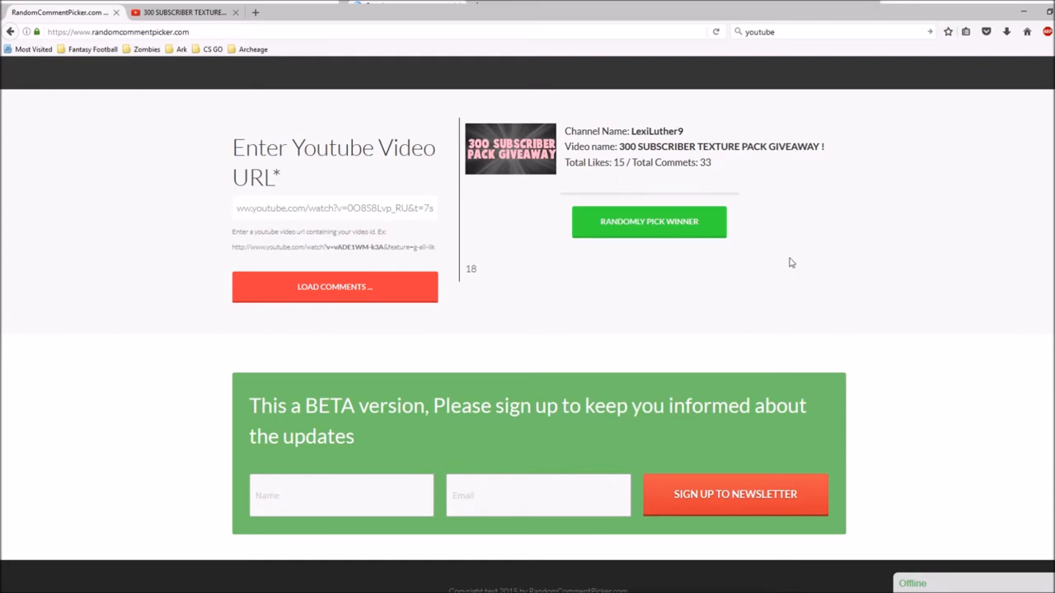
pyautogui.moveTo(738, 140)
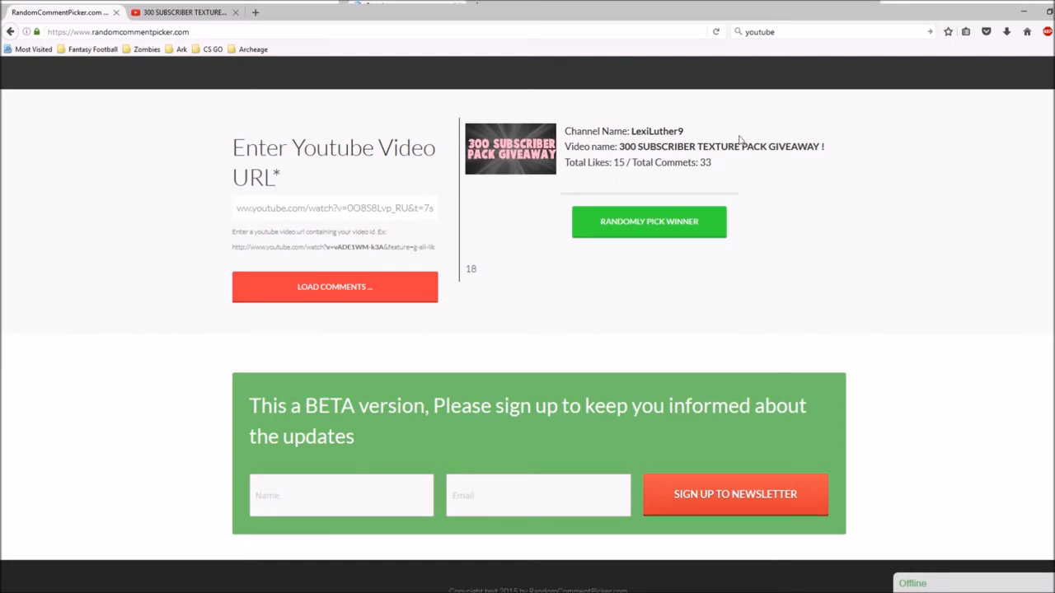
pyautogui.moveTo(475, 211)
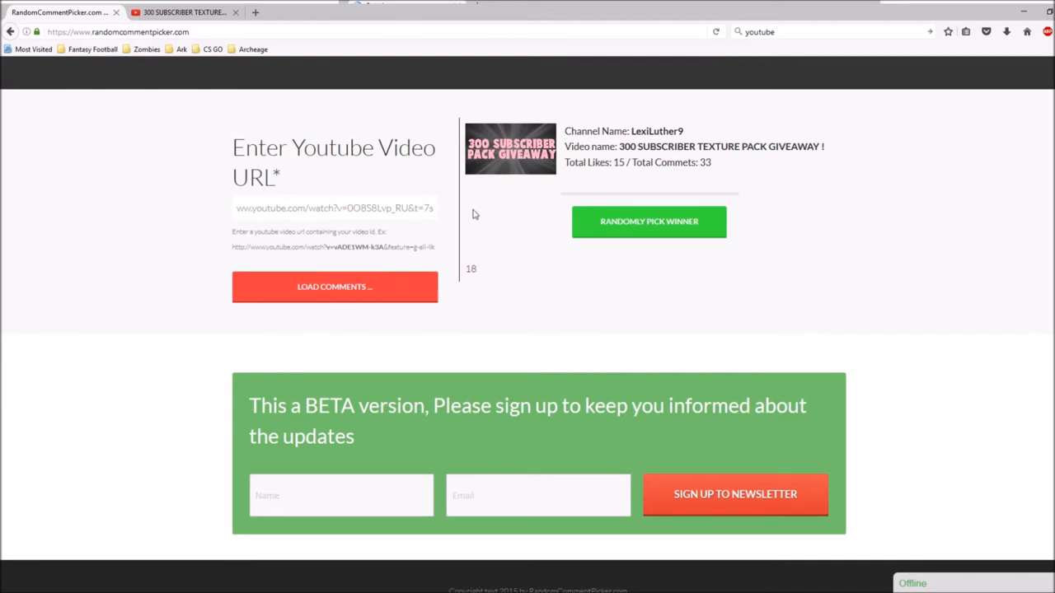
pyautogui.moveTo(651, 208)
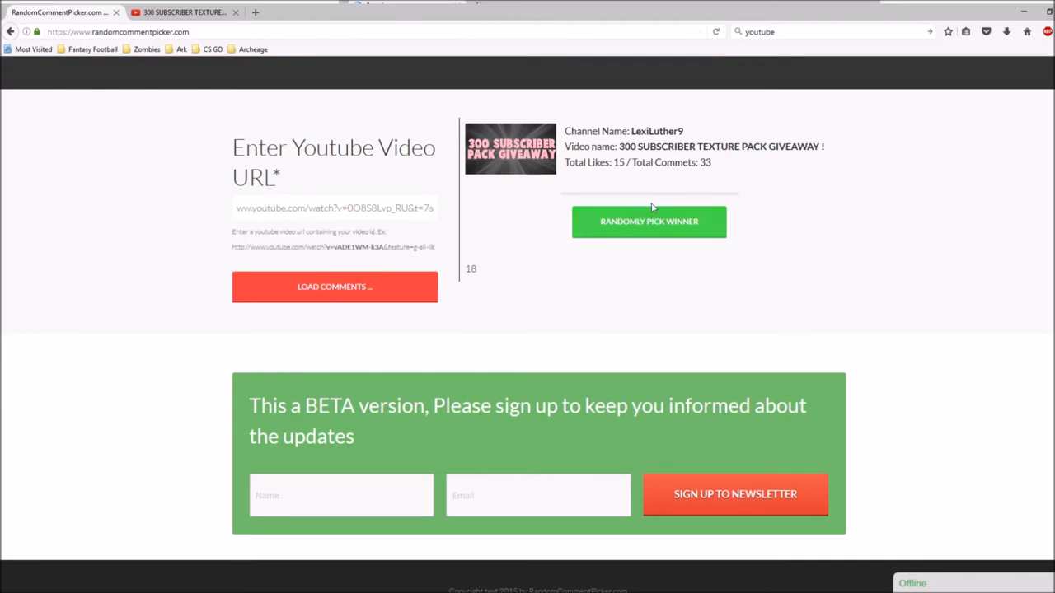
pyautogui.moveTo(774, 178)
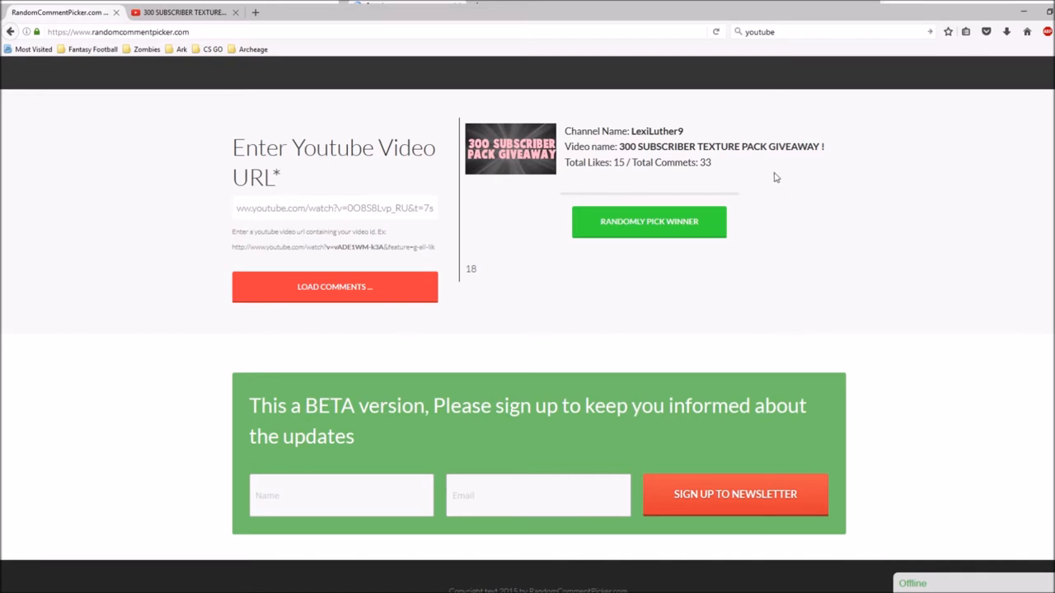
pyautogui.click(649, 221)
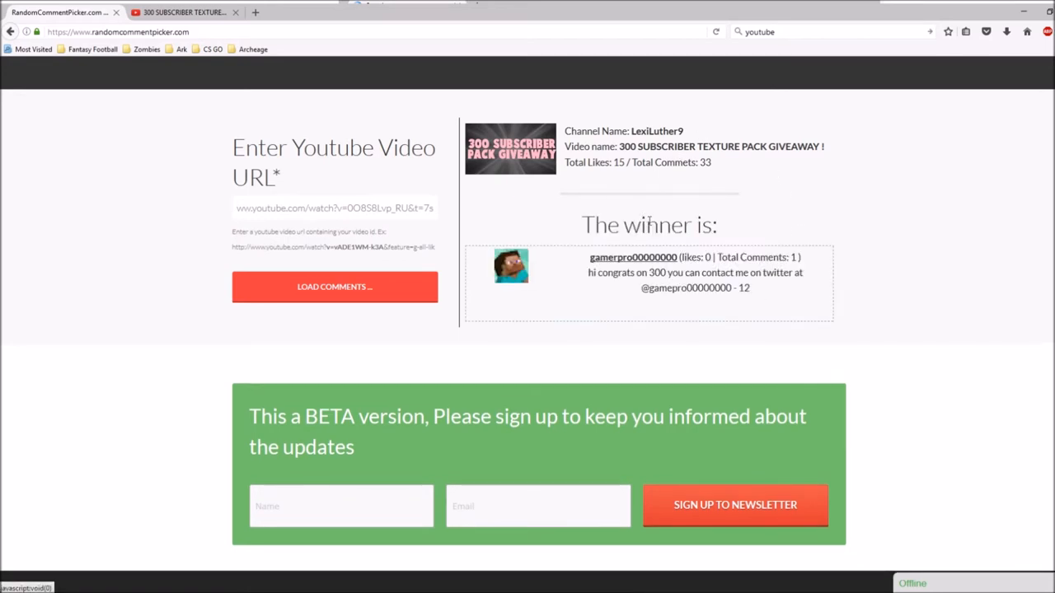
pyautogui.moveTo(811, 211)
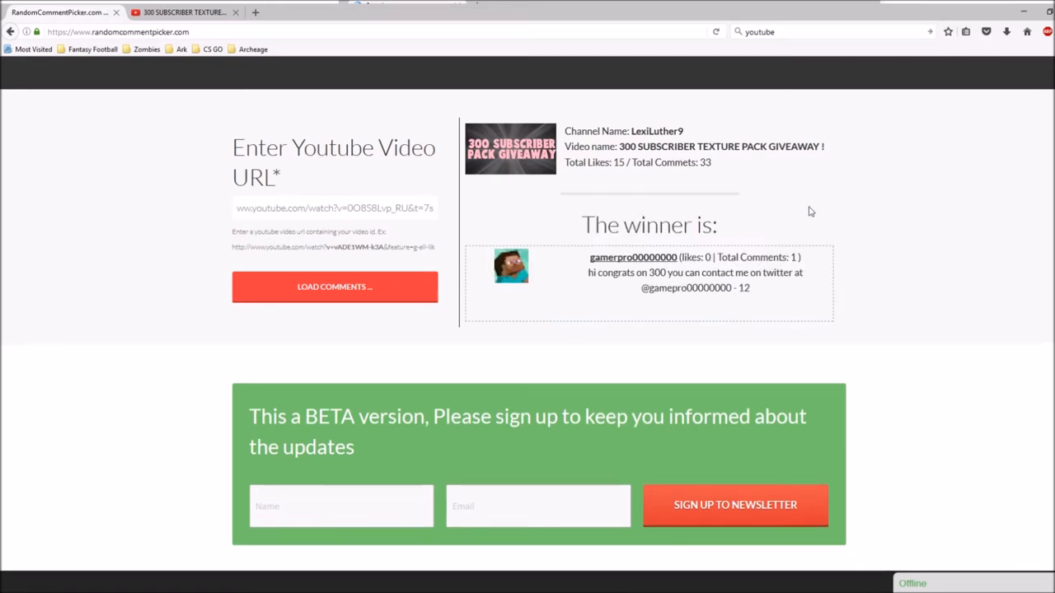
pyautogui.moveTo(797, 251)
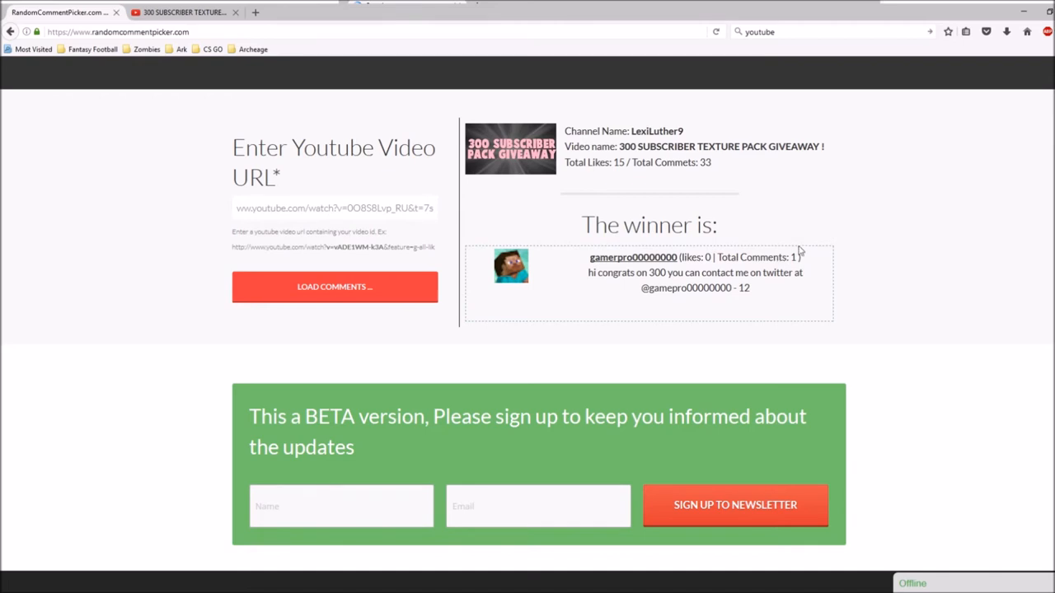
pyautogui.moveTo(600, 174)
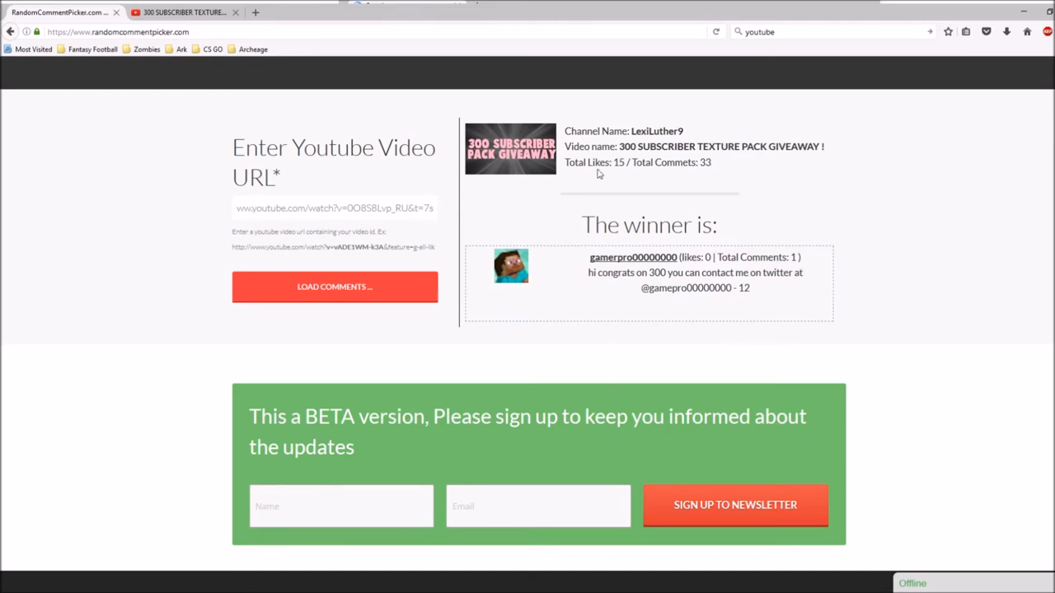
pyautogui.moveTo(933, 178)
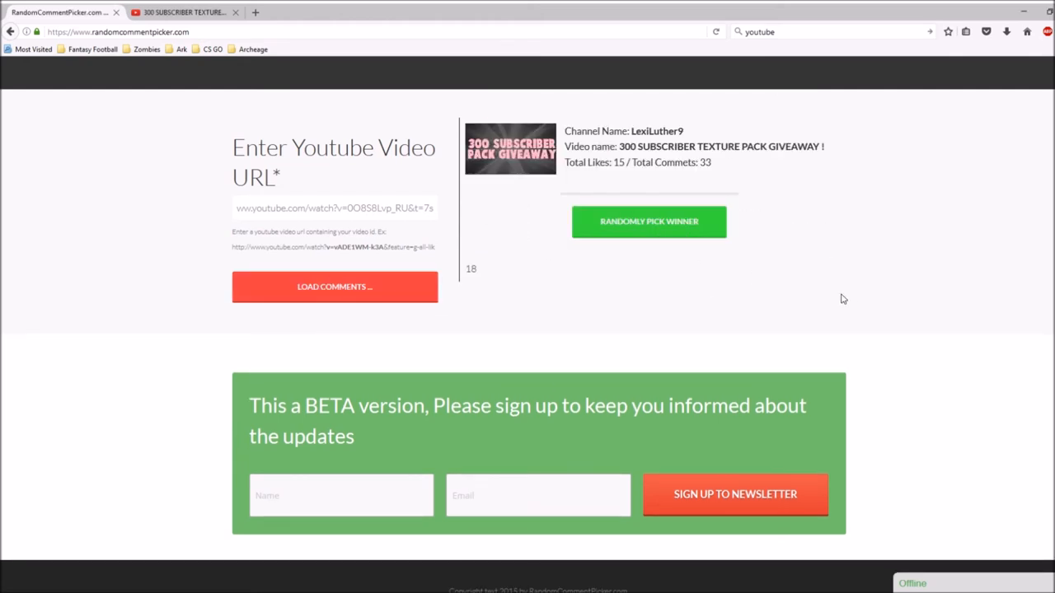
pyautogui.moveTo(613, 531)
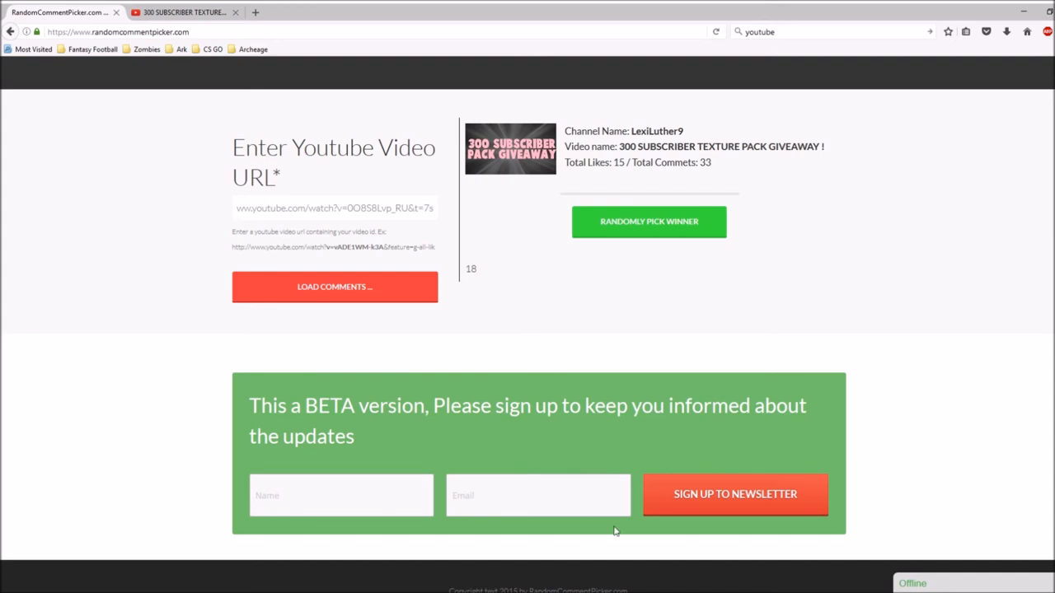
pyautogui.moveTo(907, 198)
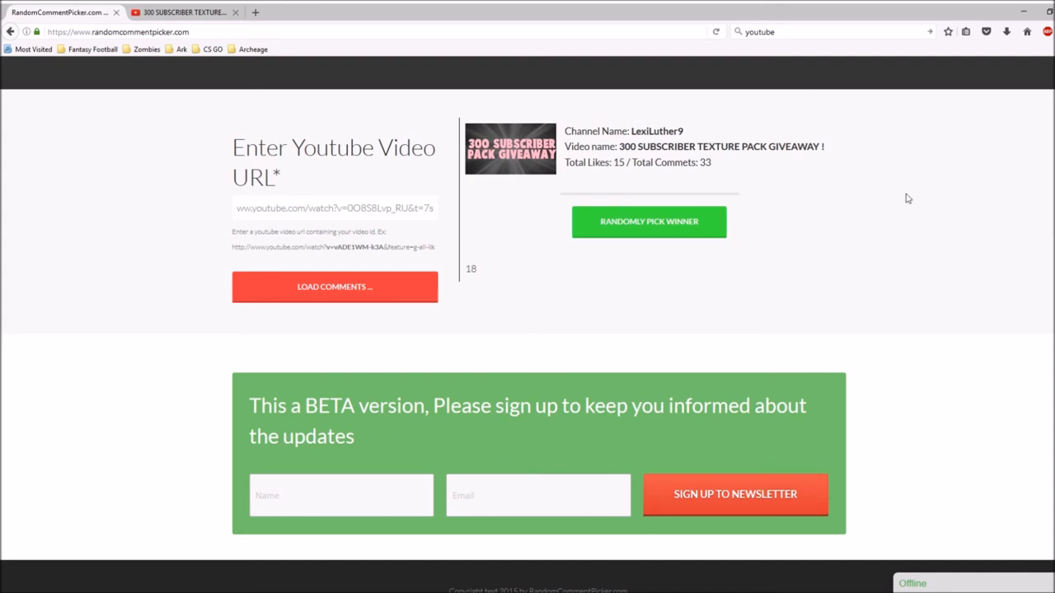
pyautogui.moveTo(628, 142)
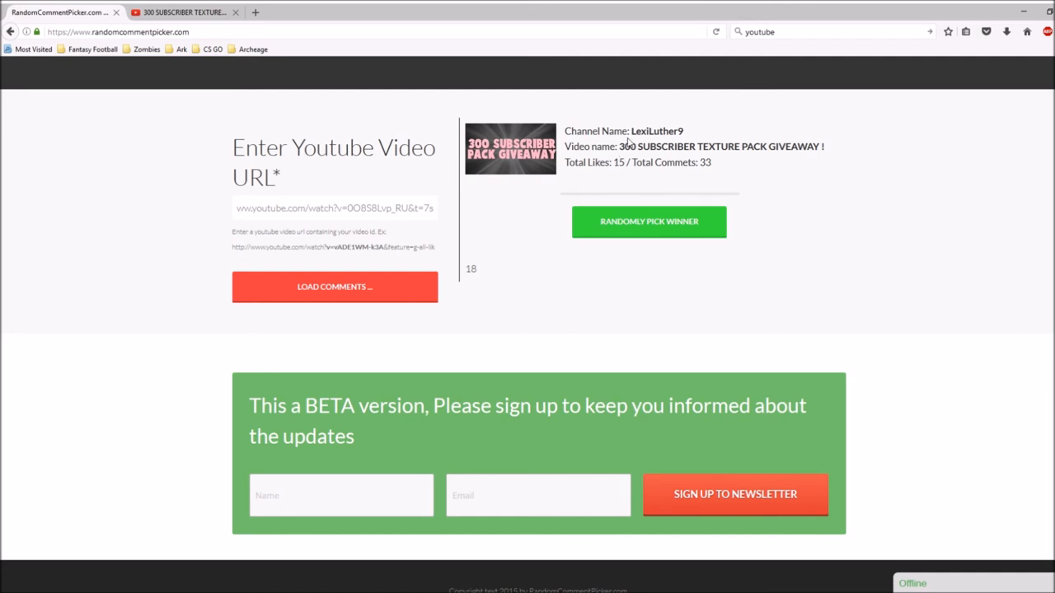
pyautogui.moveTo(755, 142)
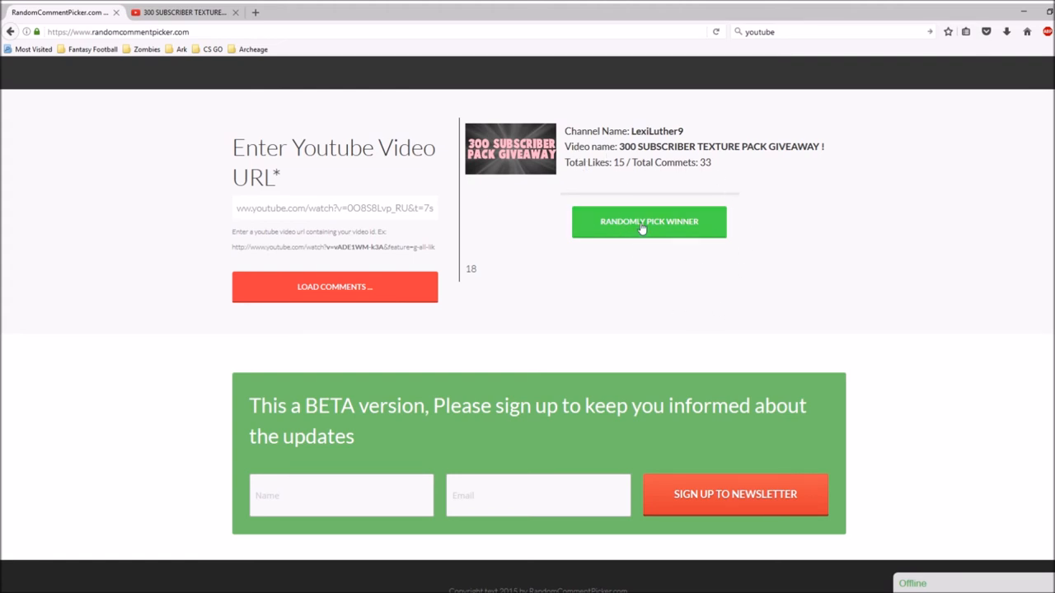
pyautogui.click(650, 221)
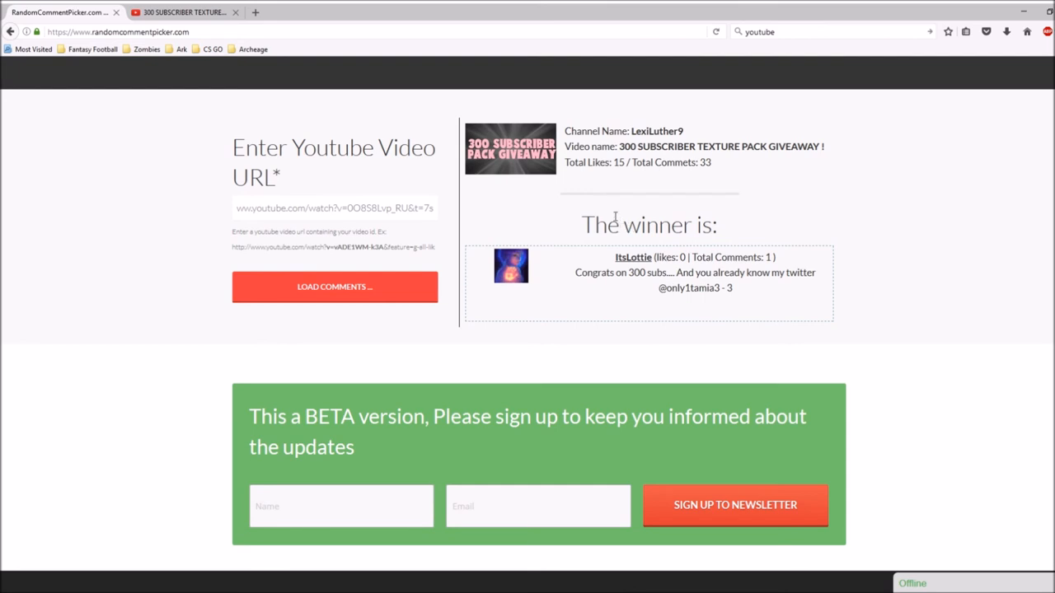
pyautogui.moveTo(605, 211)
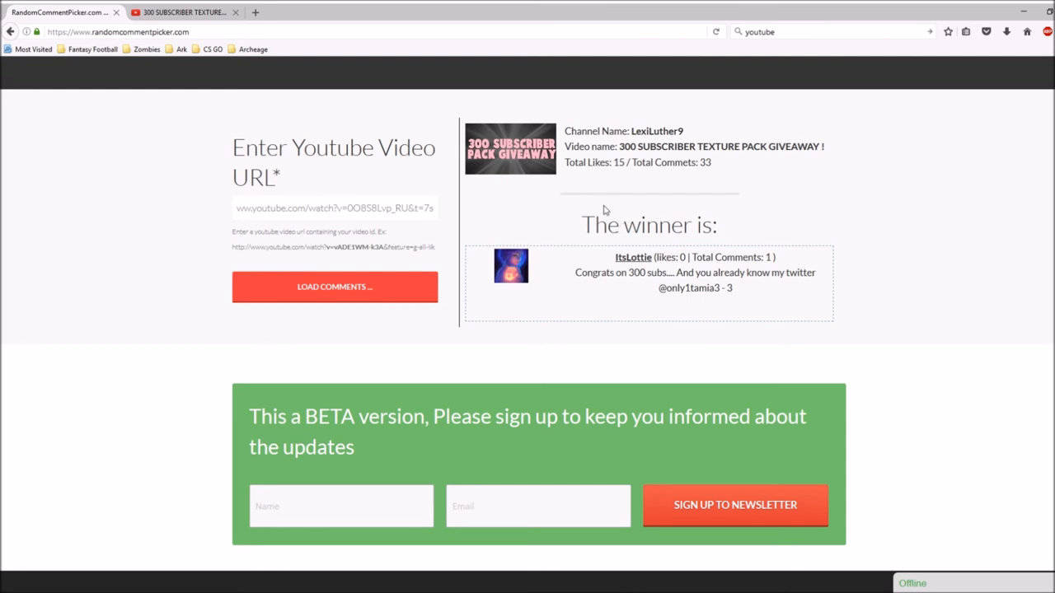